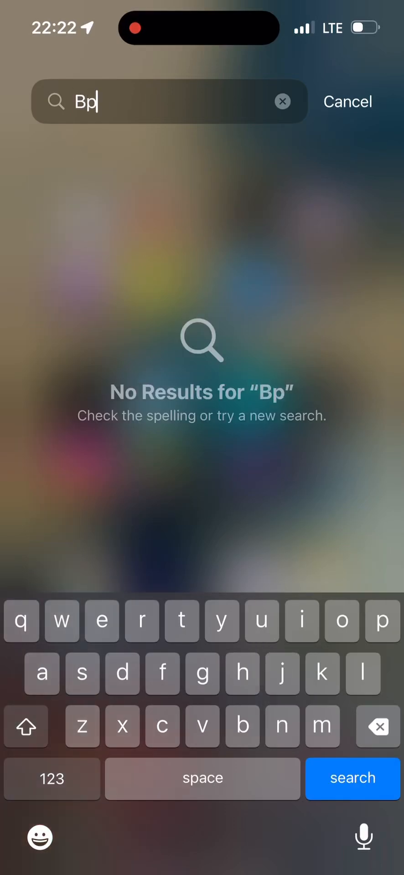
Step: Search the Home Screen for 'Vpn', then bring up the App Store search page
text(Vpn)
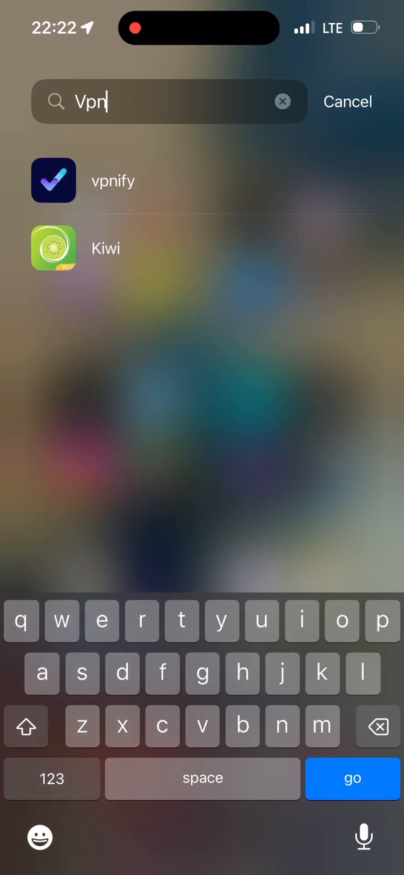
click(54, 180)
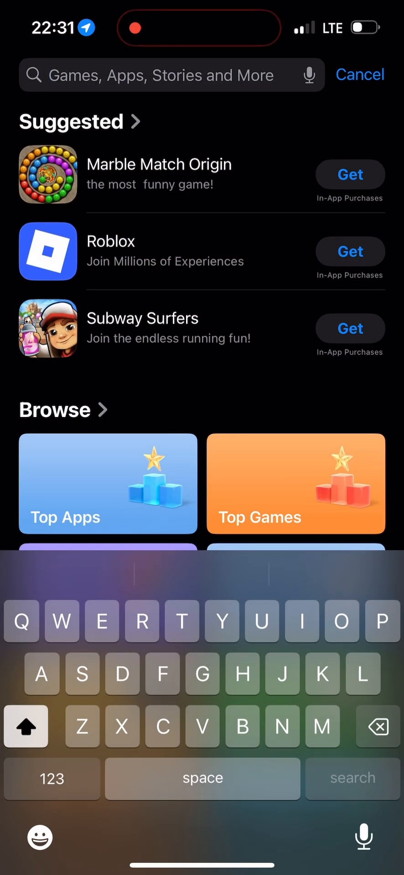
Step: Search the App Store for 'transgate', confirm it's installed, then return to the browser
text(Transg)
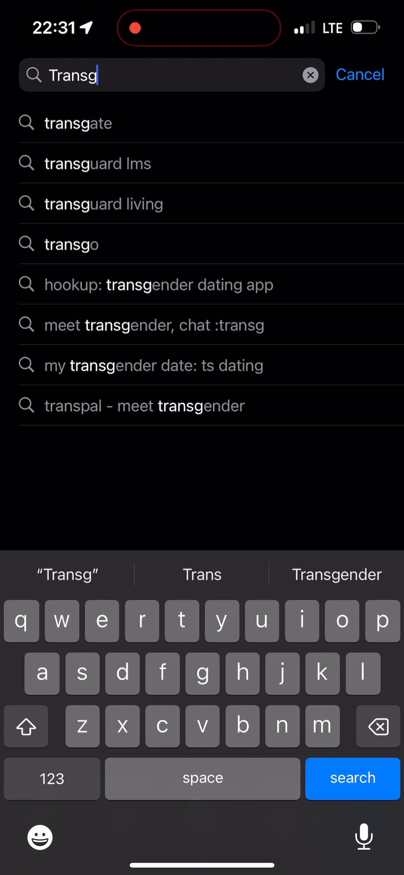
click(79, 123)
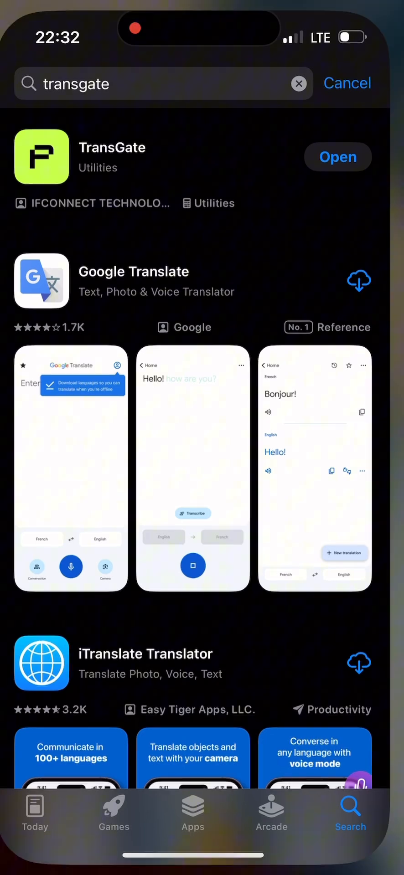
click(337, 157)
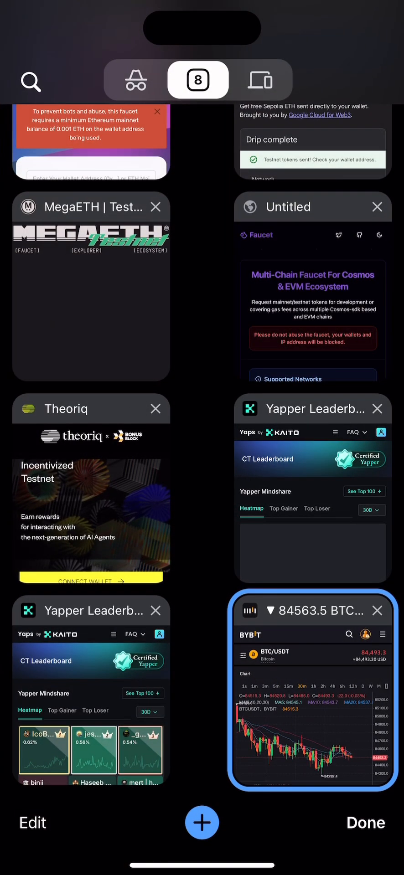
click(202, 822)
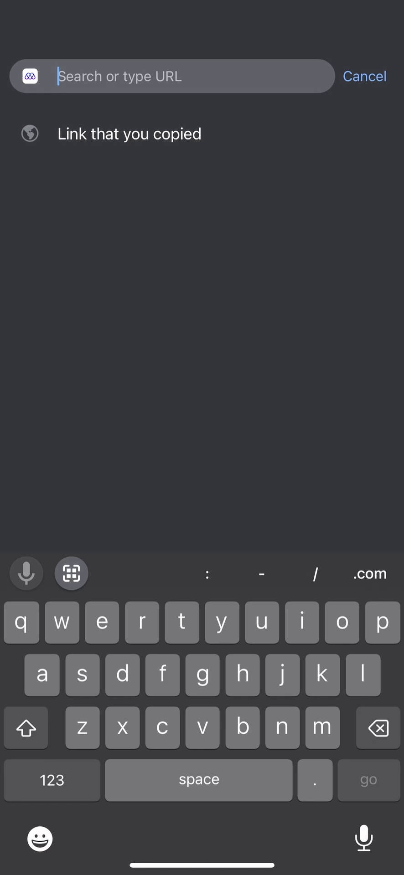
text(https://poh.layeredge.io/)
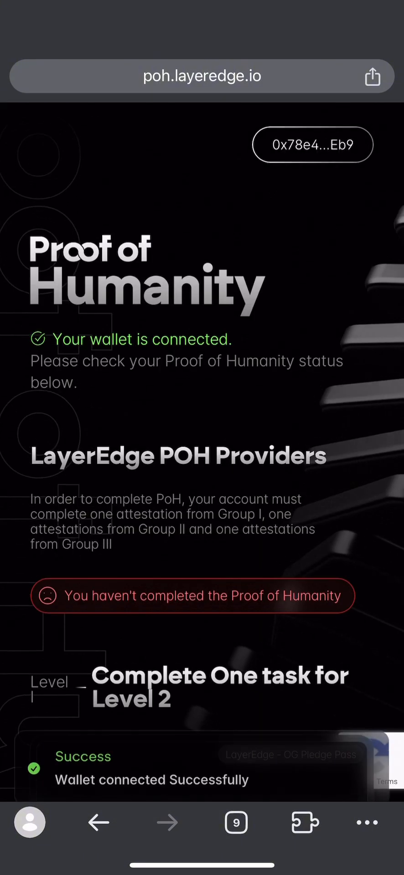
Step: Connect Account 1's MetaMask wallet to layeredge.io and approve the request
click(311, 143)
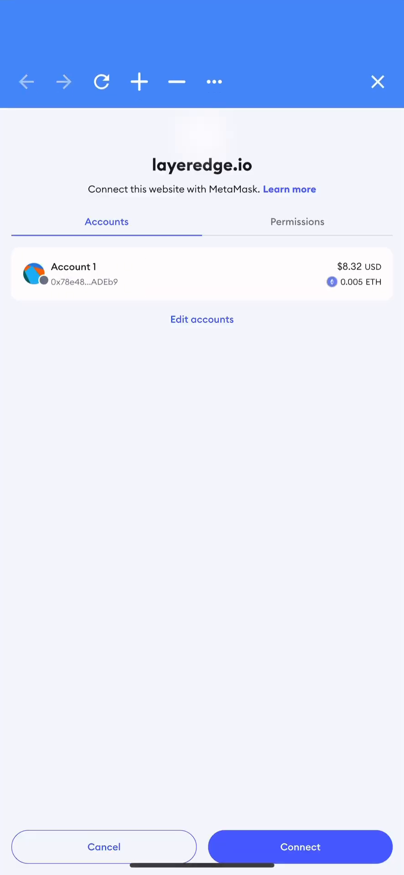
click(300, 847)
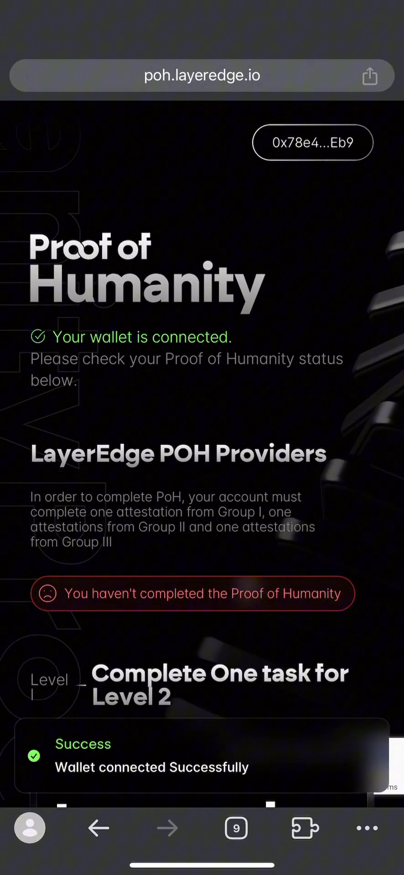
Step: Scroll down to the 'zkPass - Binance KYC' card with its Verify Now button
scroll(down, 3)
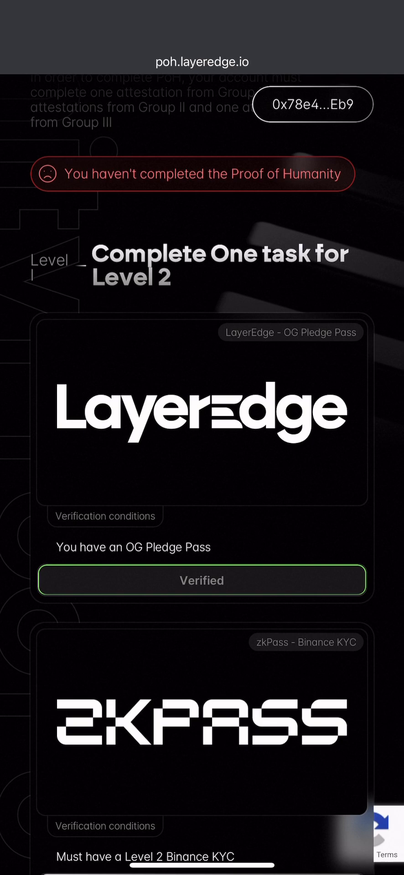
scroll(down, 3)
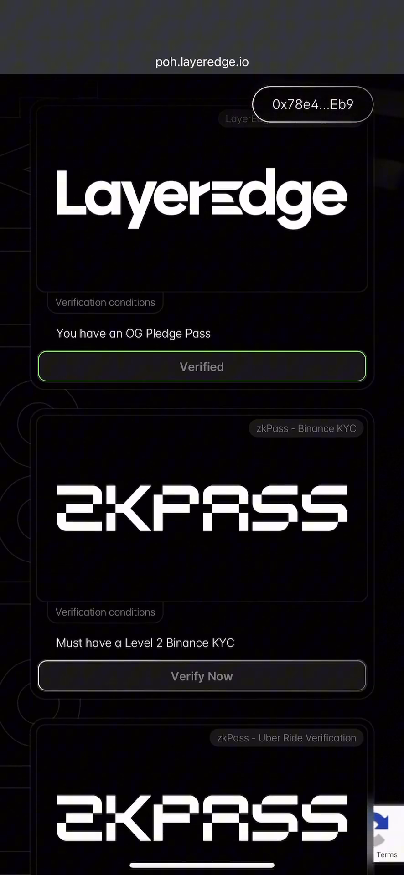
scroll(down, 3)
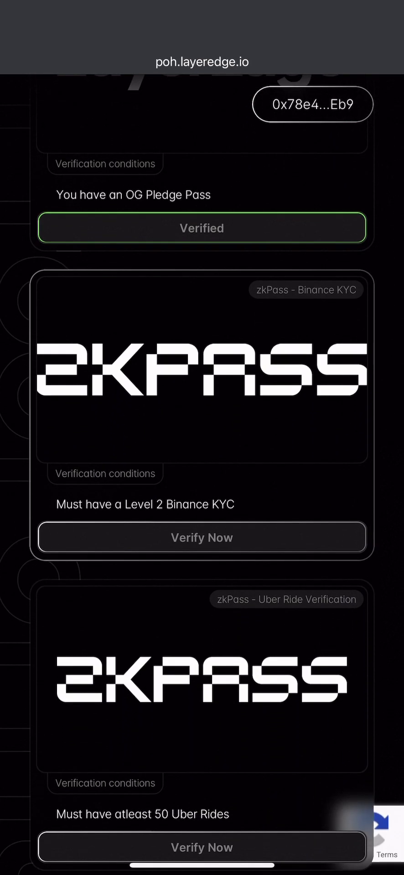
scroll(down, 3)
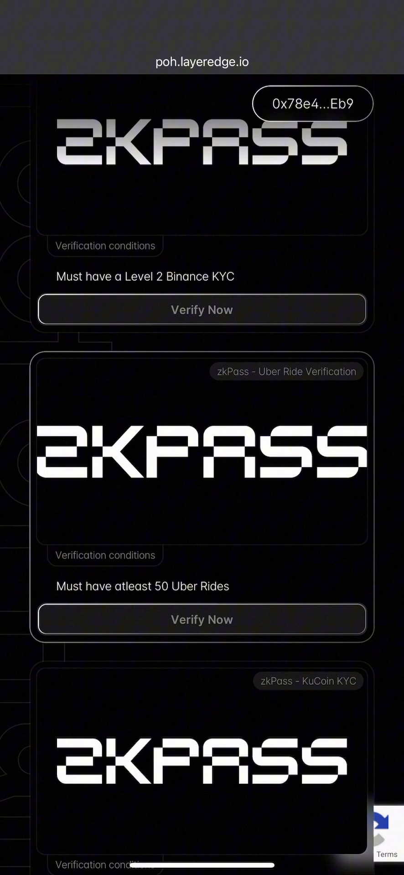
scroll(down, 3)
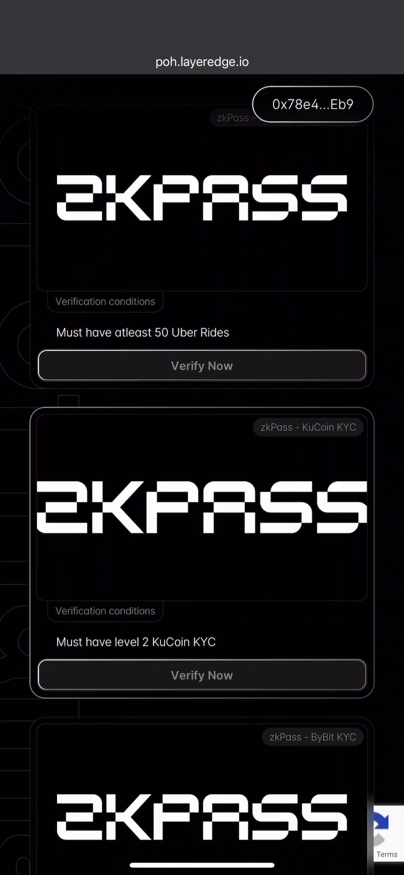
scroll(down, 3)
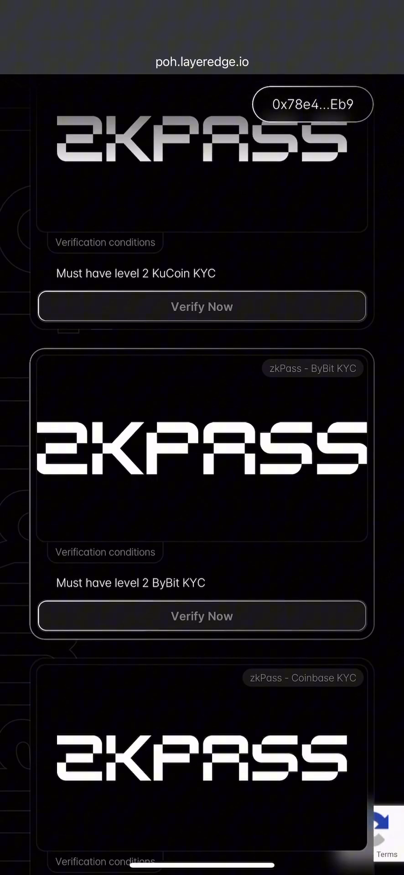
scroll(down, 3)
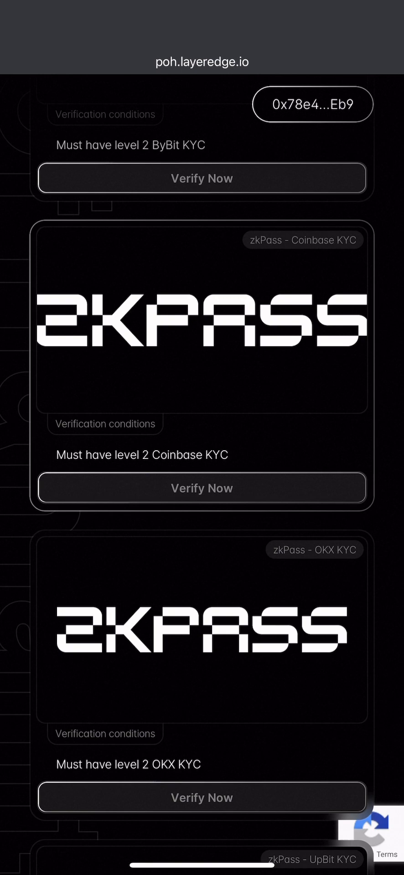
scroll(down, 3)
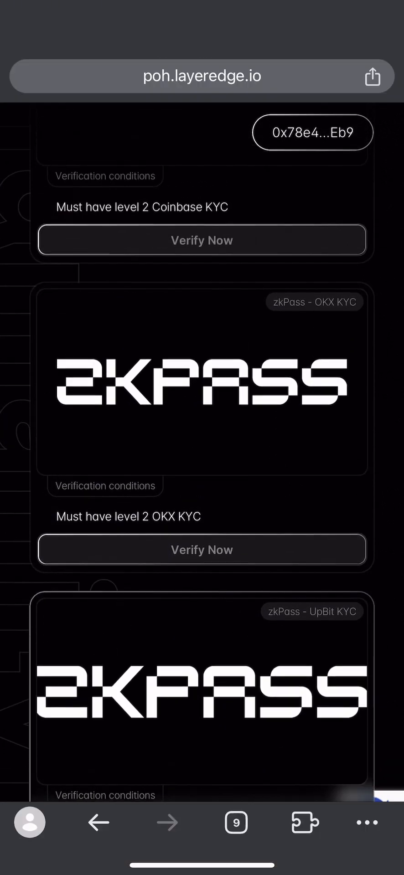
scroll(up, 3)
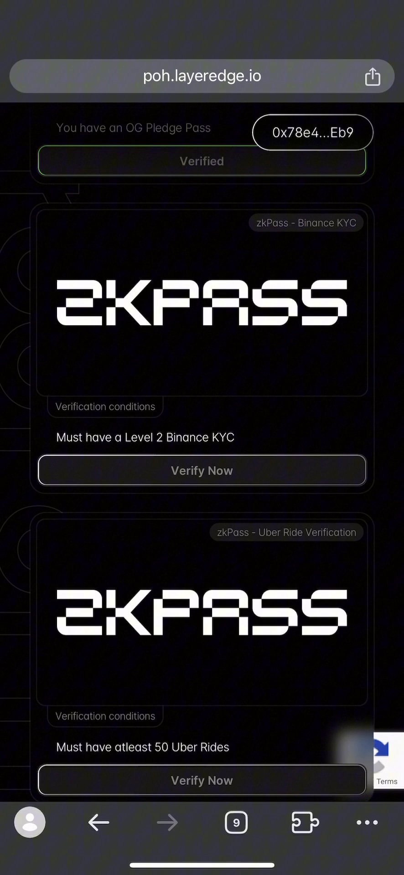
scroll(up, 3)
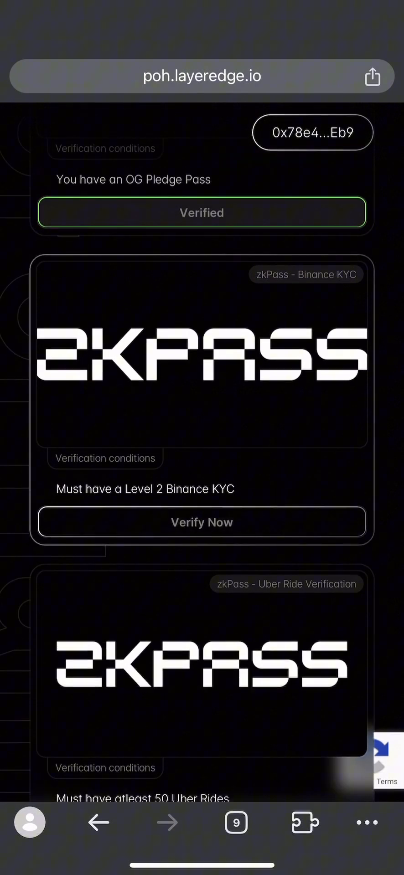
Step: Start the Level 2 Binance KYC verification, dismiss the error, and retry
click(201, 522)
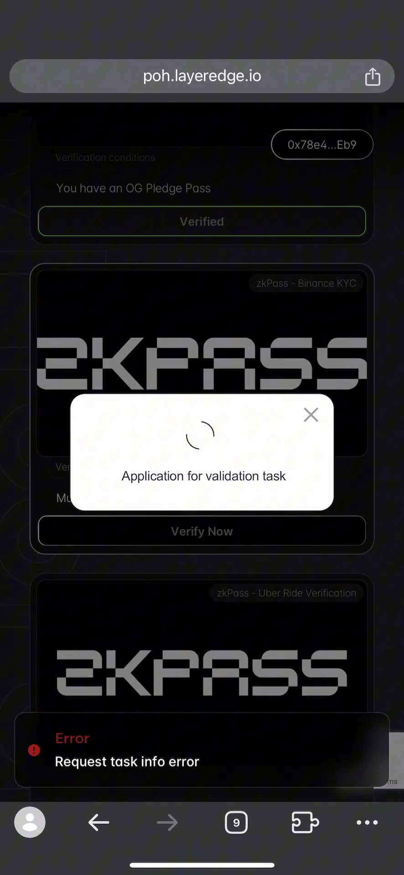
click(311, 415)
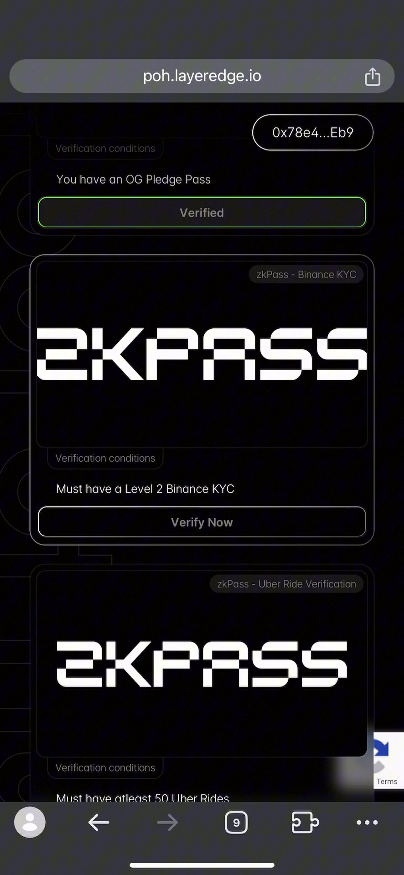
click(201, 522)
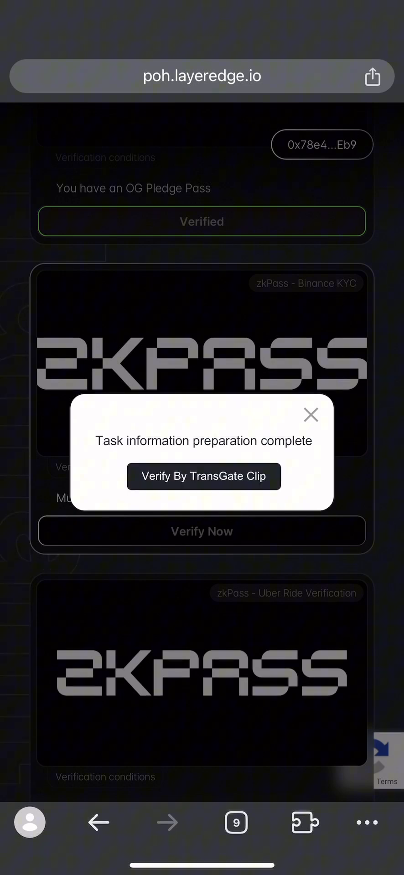
Step: Send the prepared task to the TransGate Clip, closing and reopening the sheet
click(203, 476)
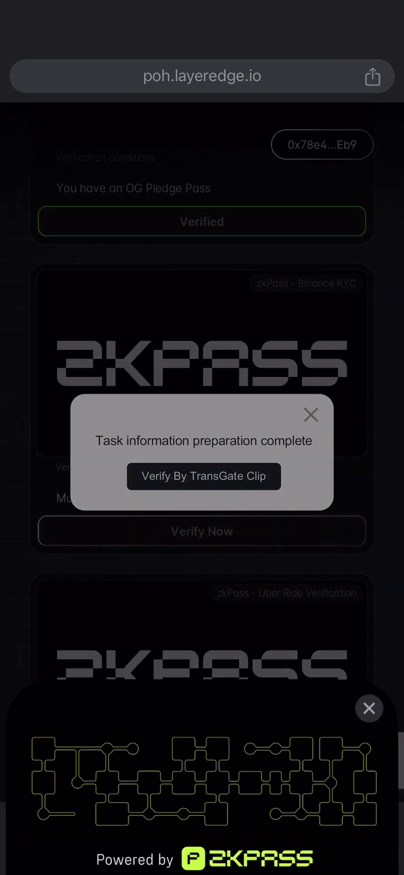
click(369, 707)
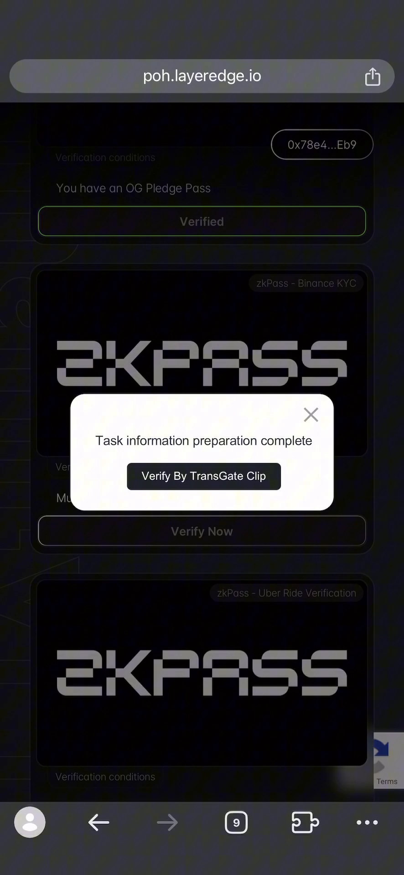
click(203, 476)
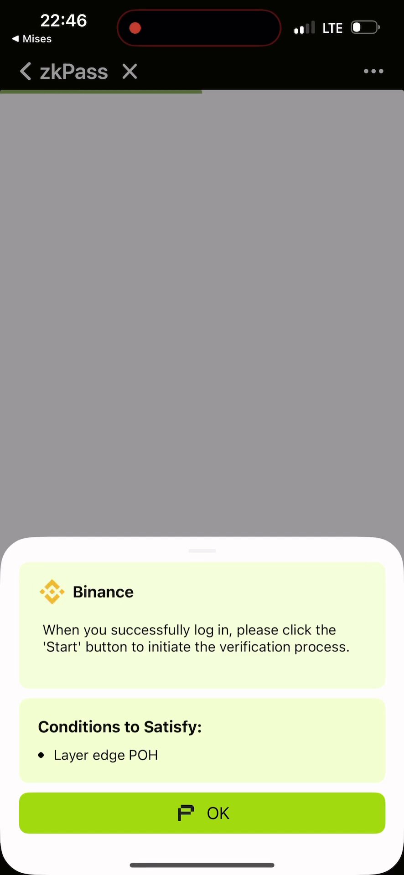
Step: Acknowledge the Binance instructions and answer the Stay Logged In prompt
click(202, 812)
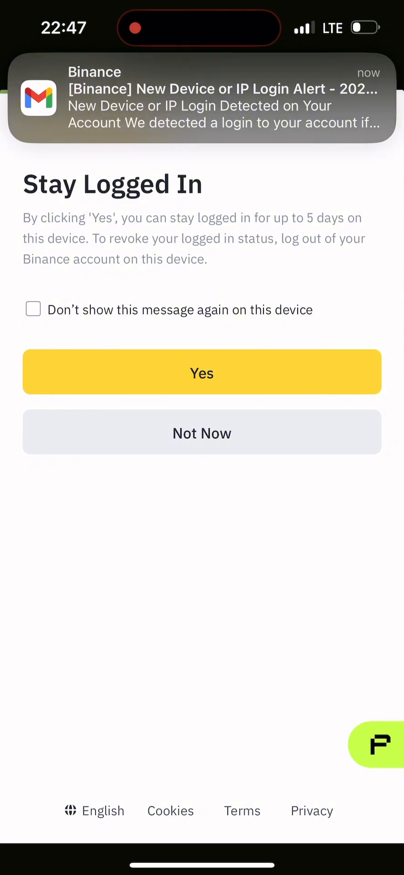
click(201, 372)
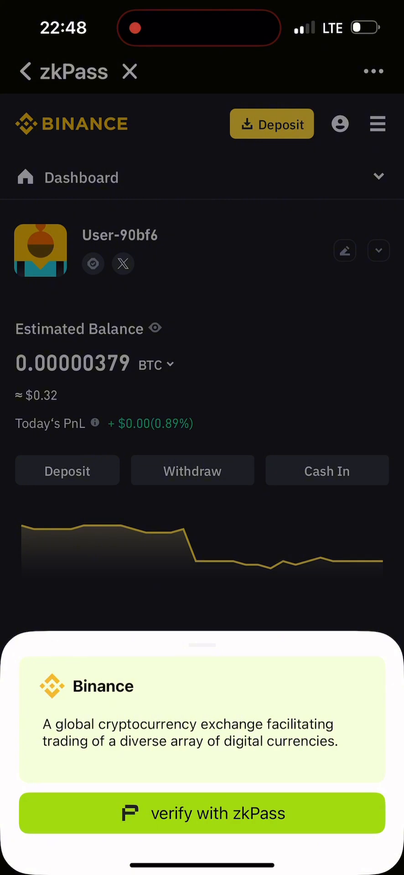
Step: Generate the Binance KYC proof using 'verify with zkPass'
click(202, 813)
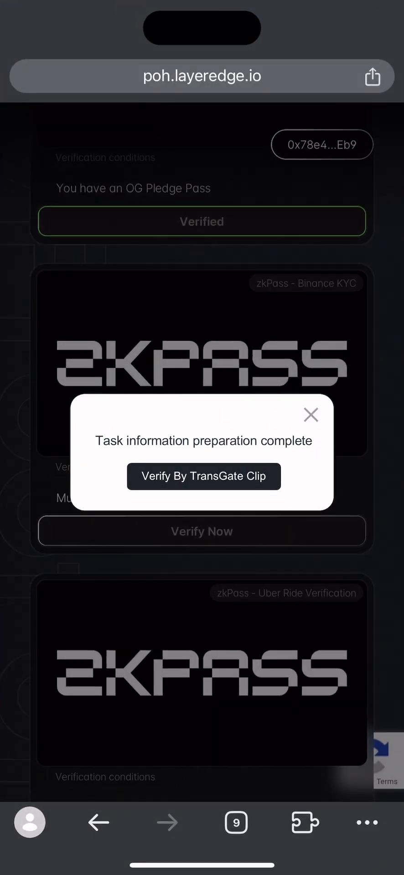
Step: Open TransGate to confirm the saved Binance proof, then return to Mises Browser
click(309, 415)
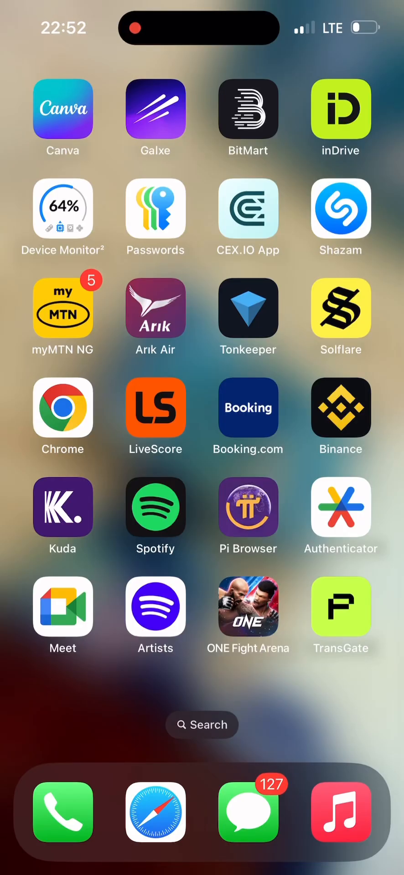
click(340, 506)
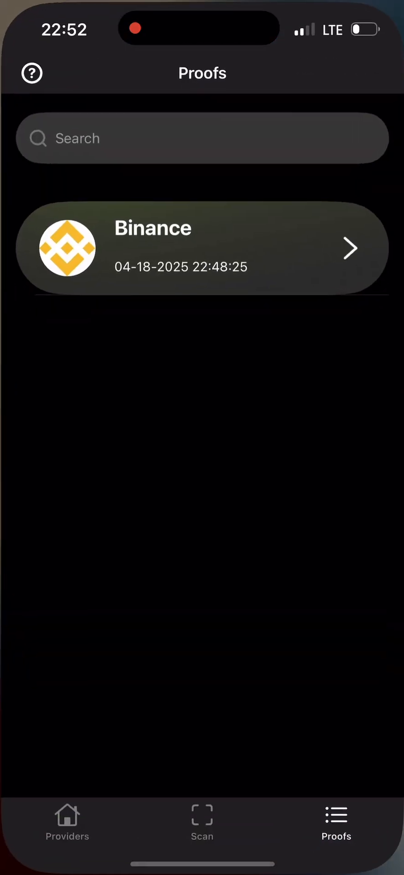
click(67, 823)
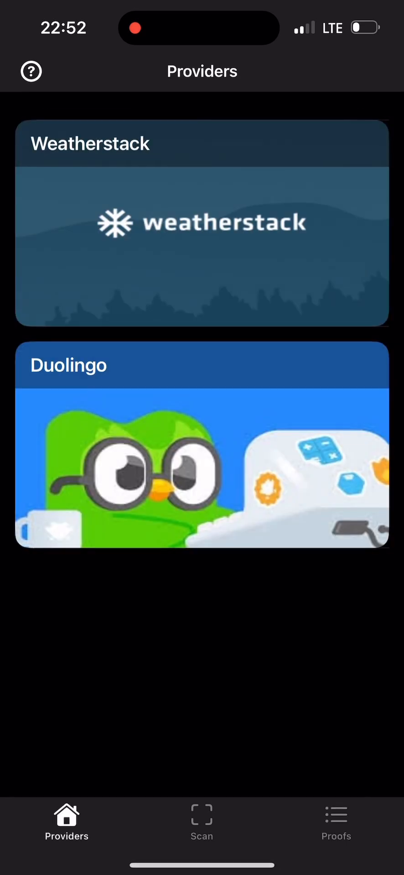
click(336, 823)
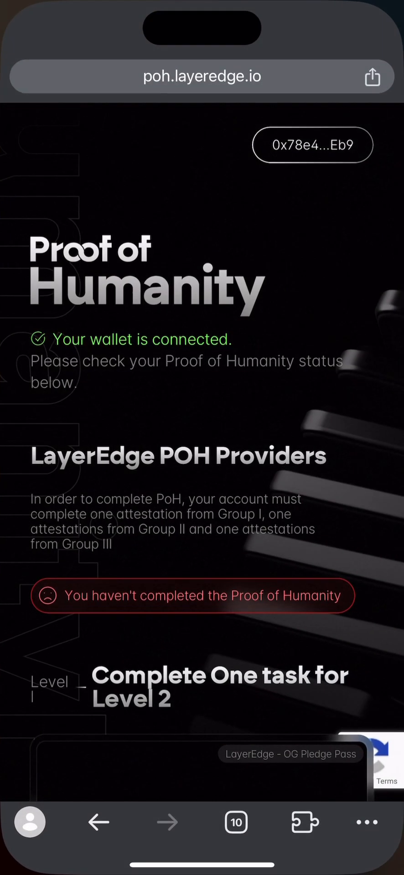
scroll(down, 3)
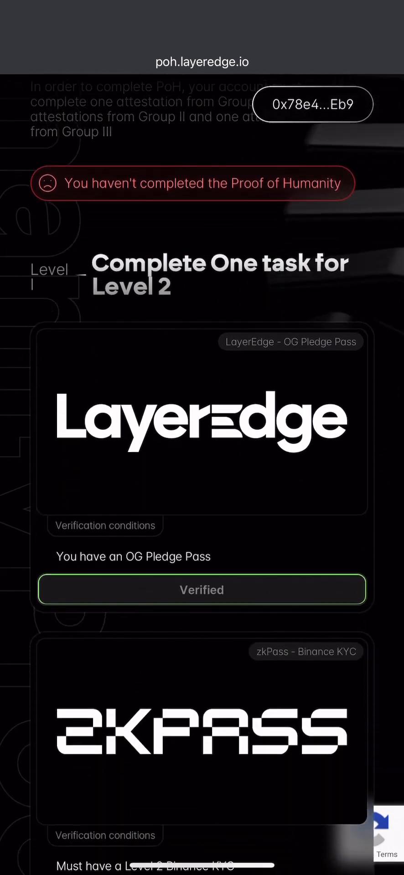
scroll(down, 3)
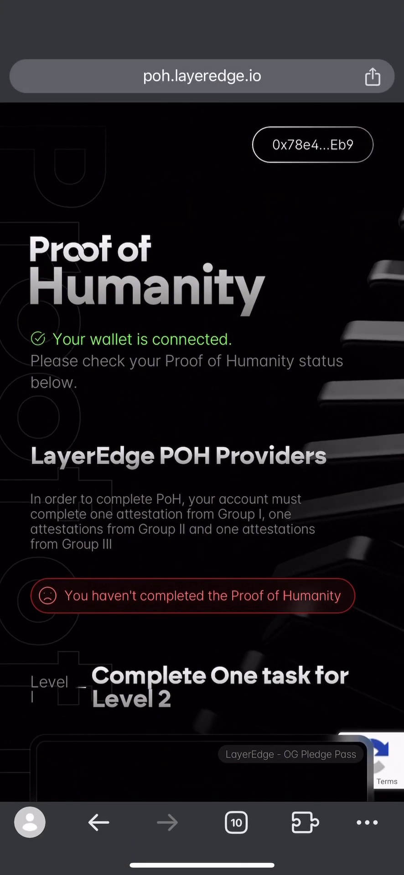
scroll(down, 3)
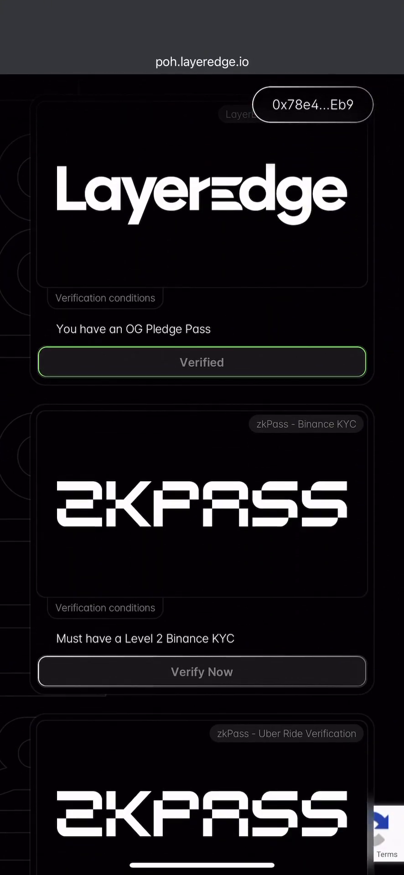
click(201, 671)
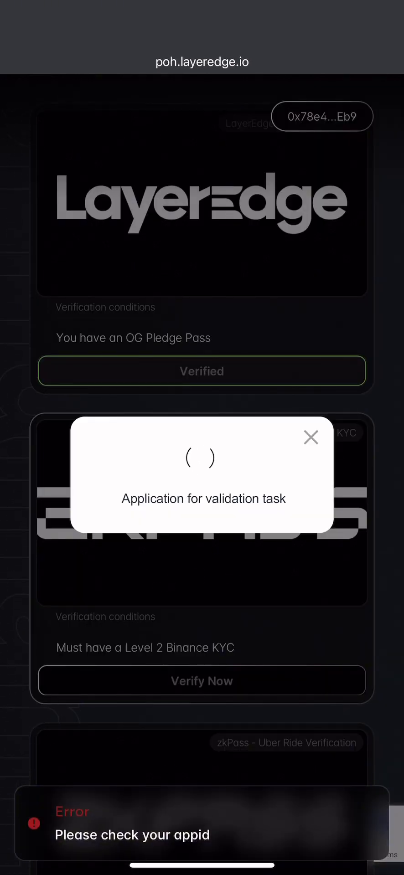
click(310, 438)
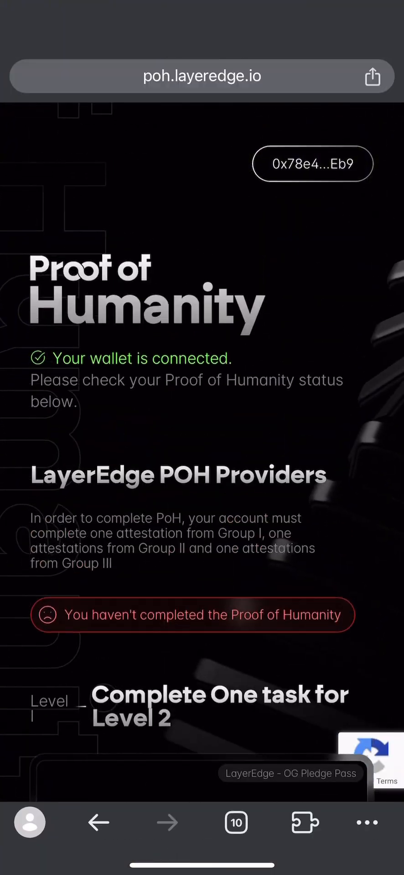